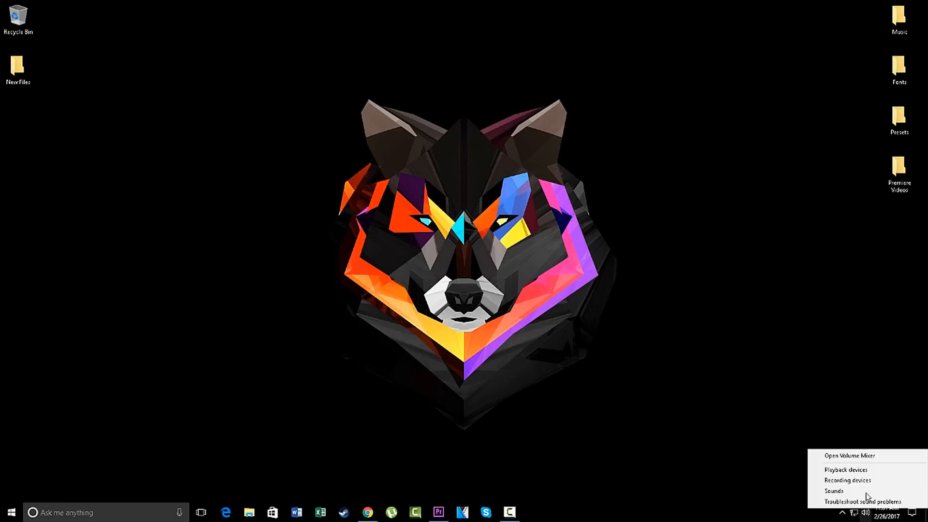
Dismiss the Windows volume context menu by clicking elsewhere on the desktop
click(848, 455)
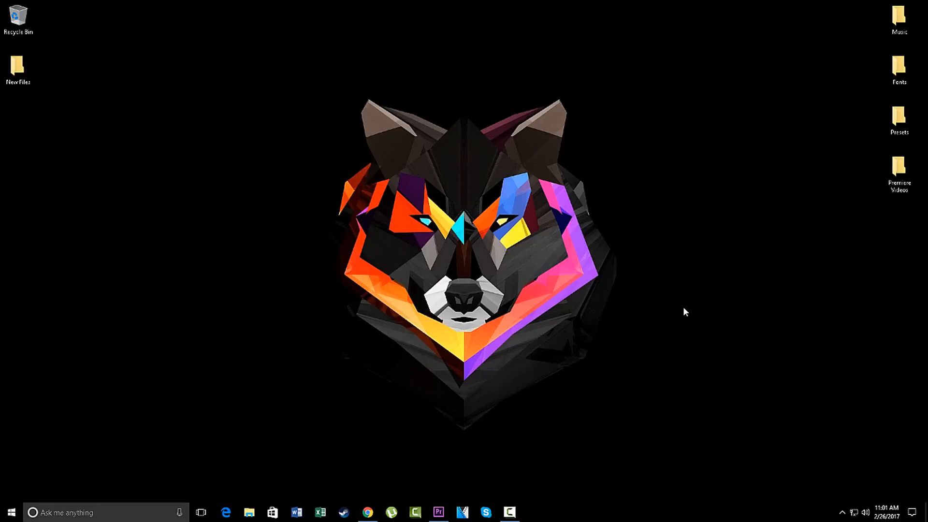
mouse_move(439, 512)
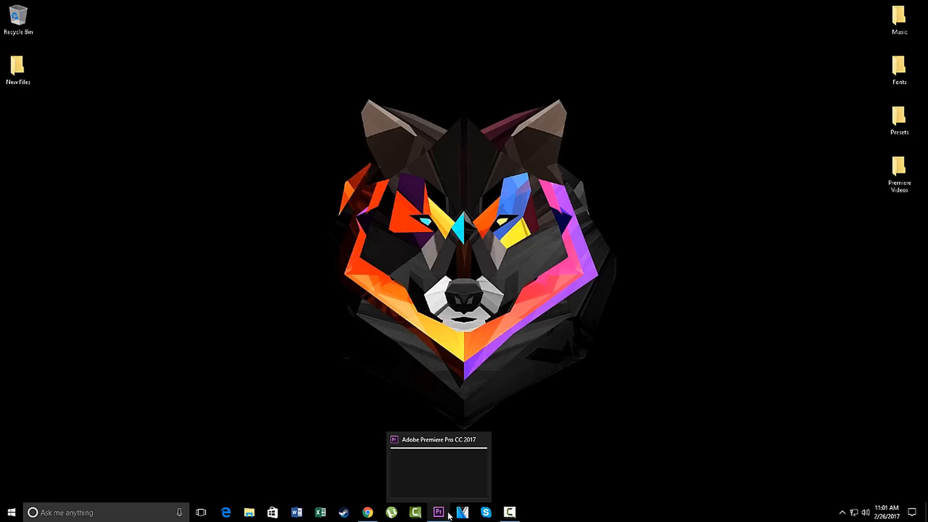
Create a new Premiere Pro project named 'Sky replacement 2017'
click(438, 512)
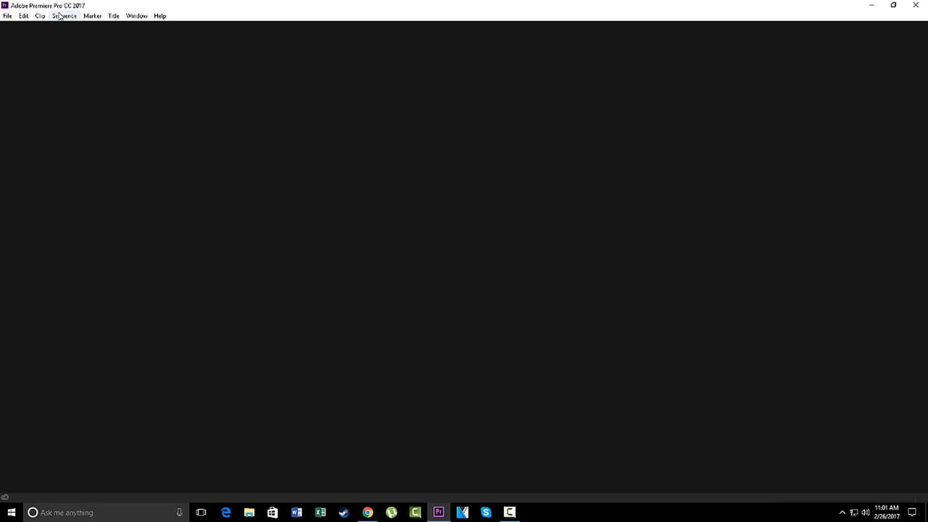
mouse_move(279, 37)
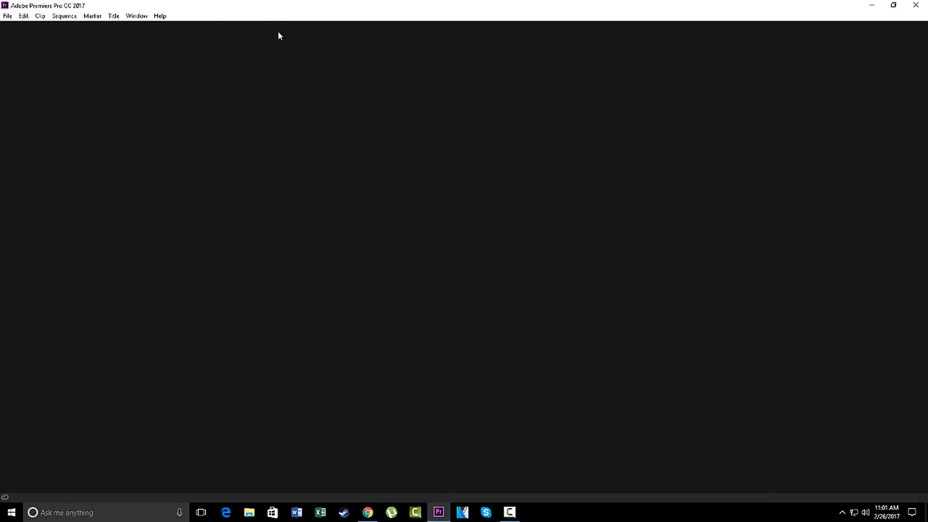
mouse_move(4, 13)
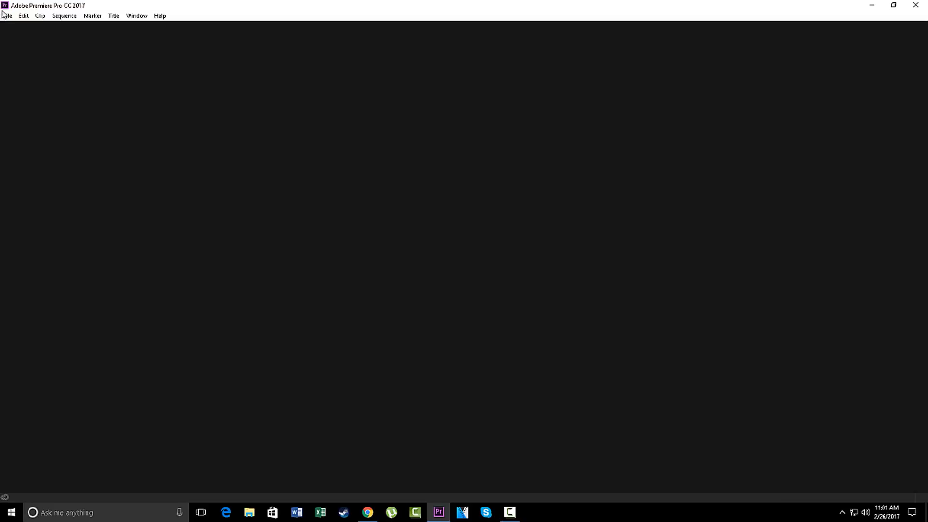
click(8, 16)
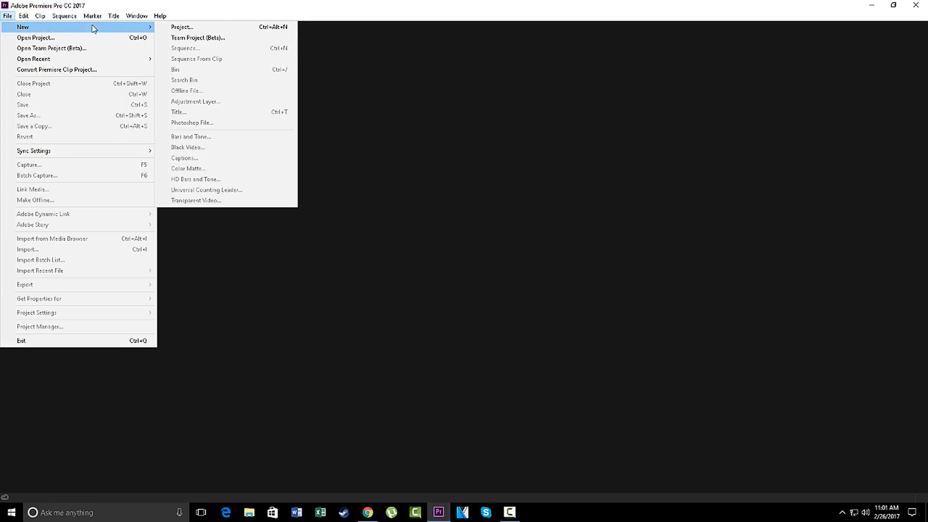
click(182, 26)
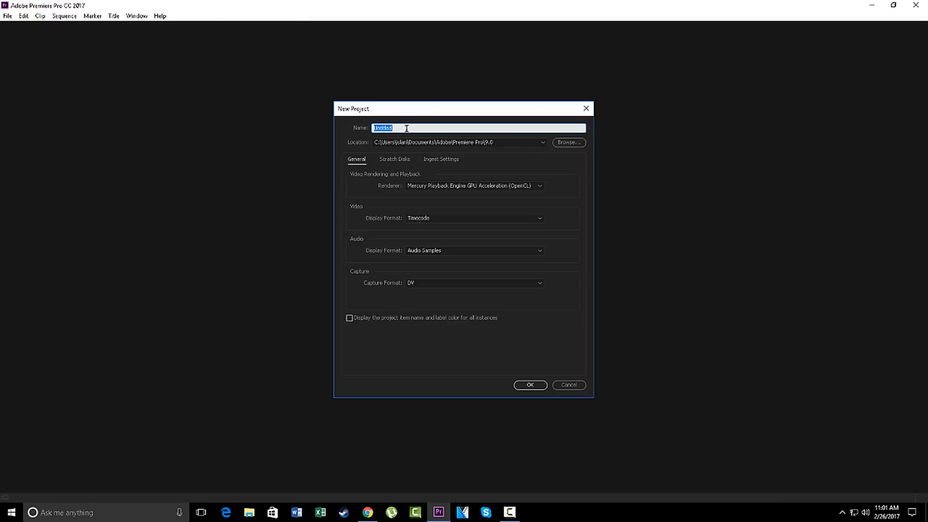
text(Skyreplaceme)
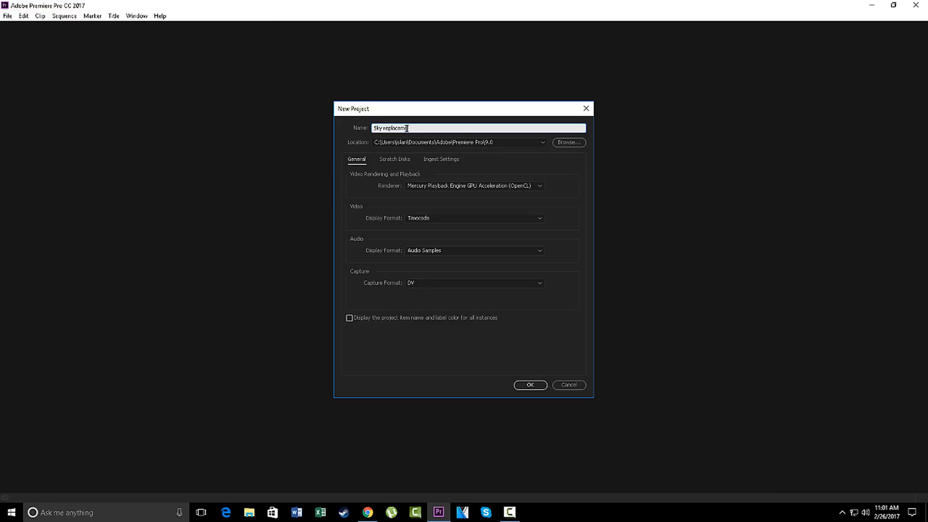
click(529, 384)
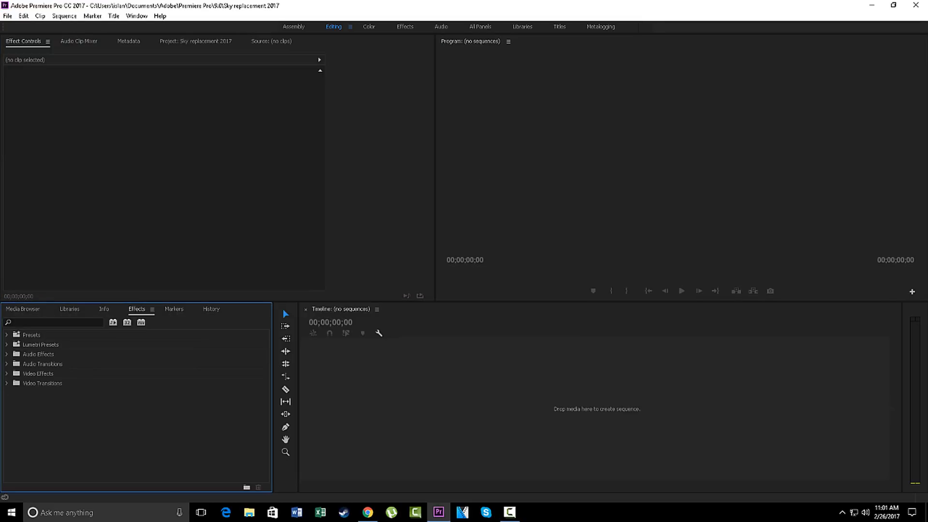
Import milkyway.mp4 from the Downloads folder into the project
click(194, 41)
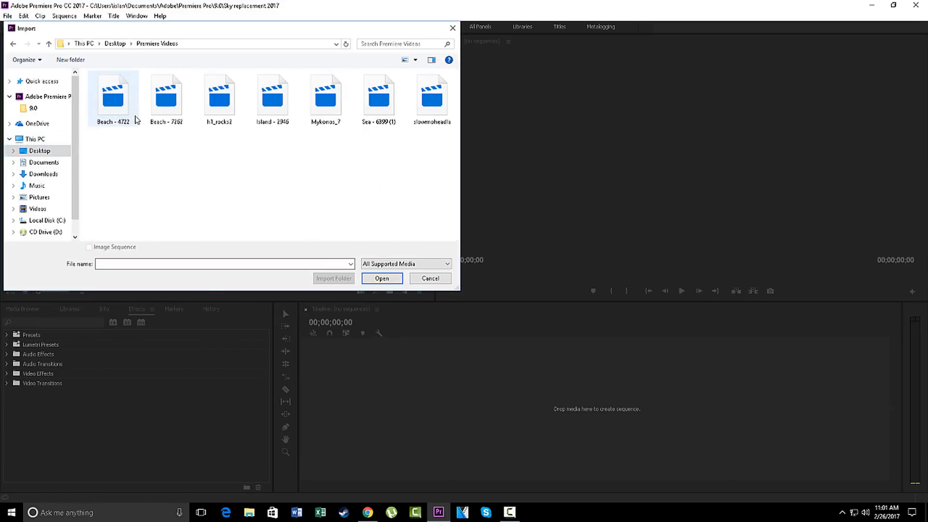
click(429, 278)
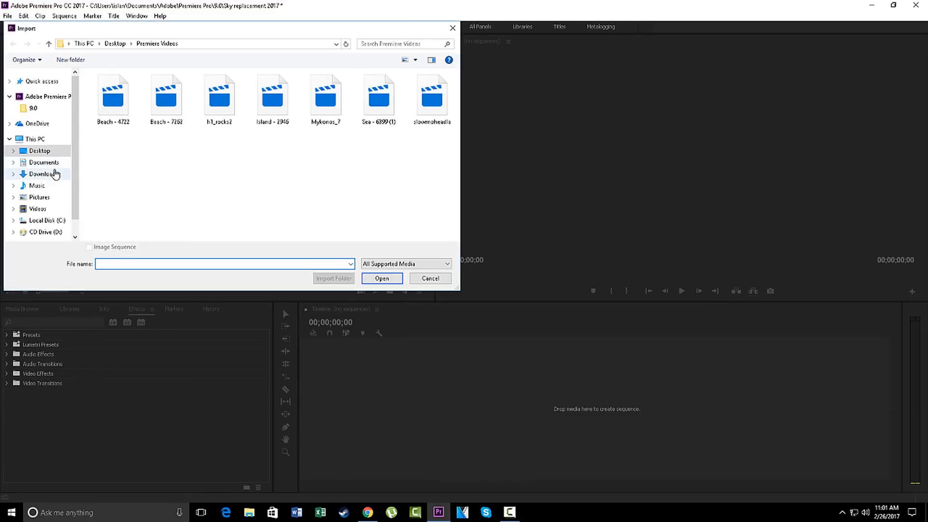
click(44, 174)
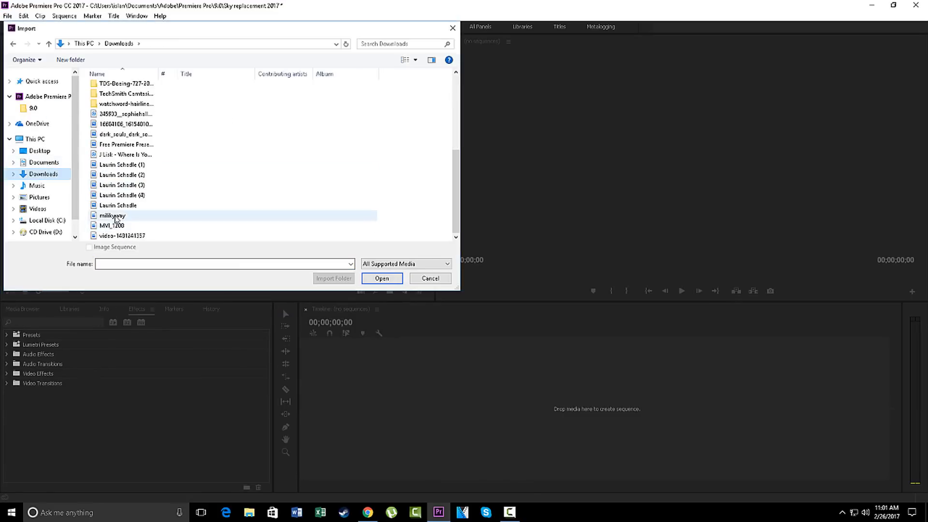
click(113, 216)
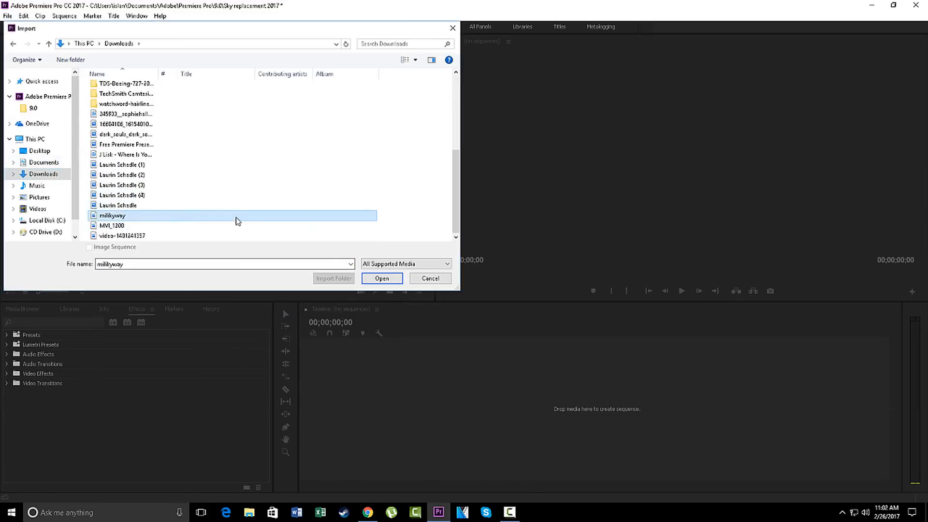
click(381, 279)
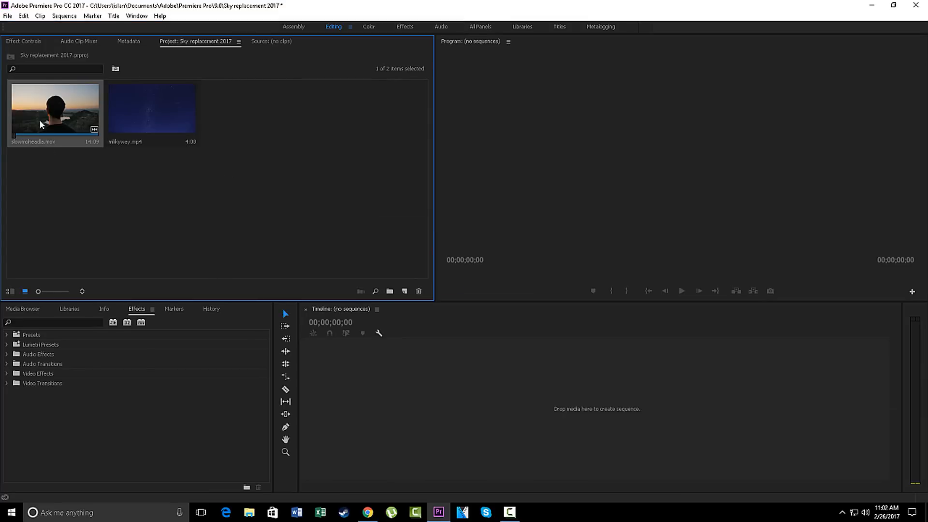
mouse_move(97, 277)
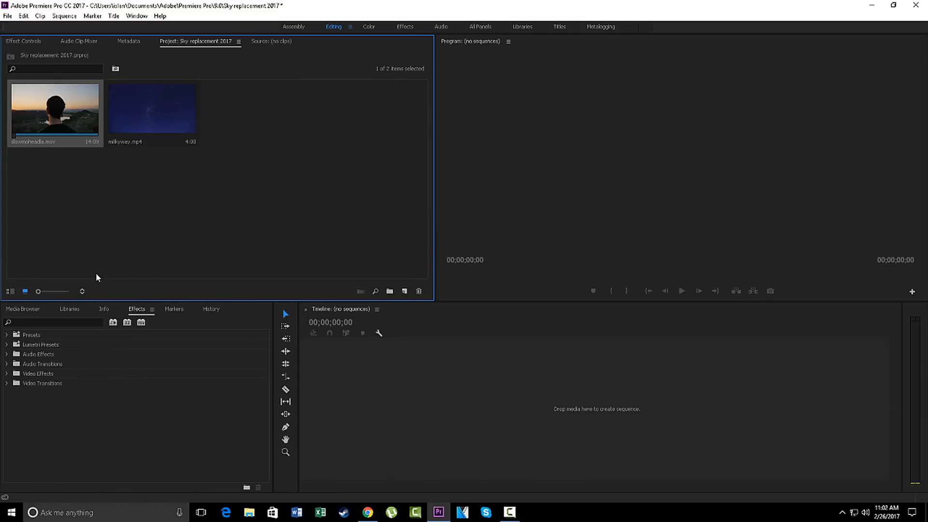
Drag slowmoheadia.mov onto the timeline to create a sequence stacked above milkyway.mp4
drag(54, 107, 526, 403)
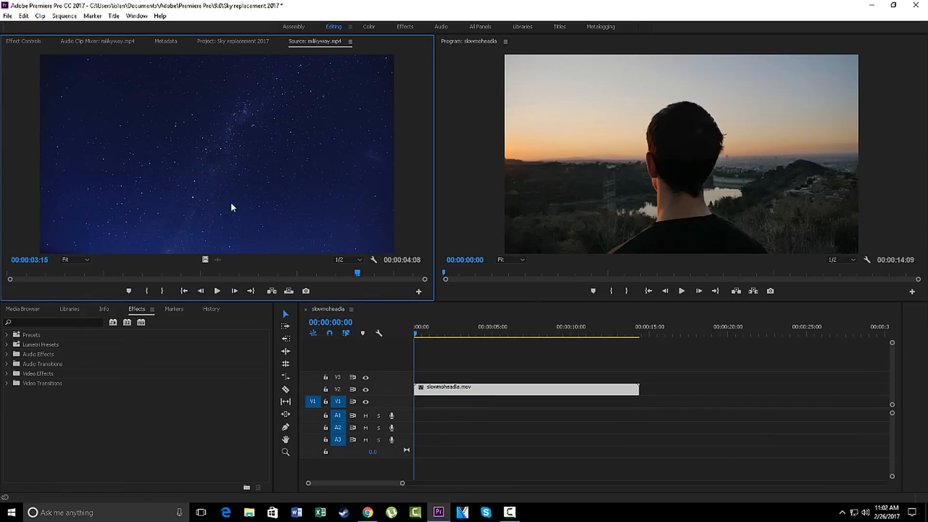
click(233, 40)
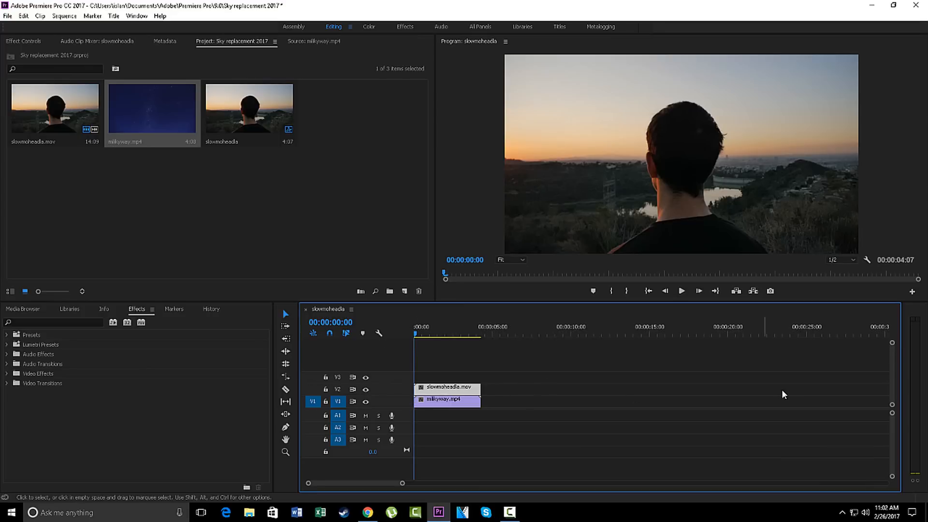
mouse_move(444, 343)
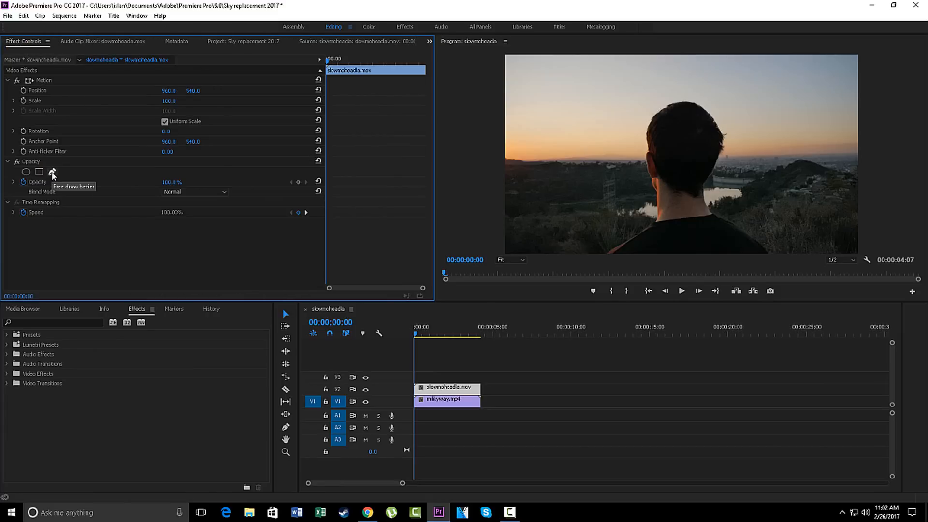
Trace a free-form mask around the man's head and horizon, inverted so stars fill the sky
click(52, 172)
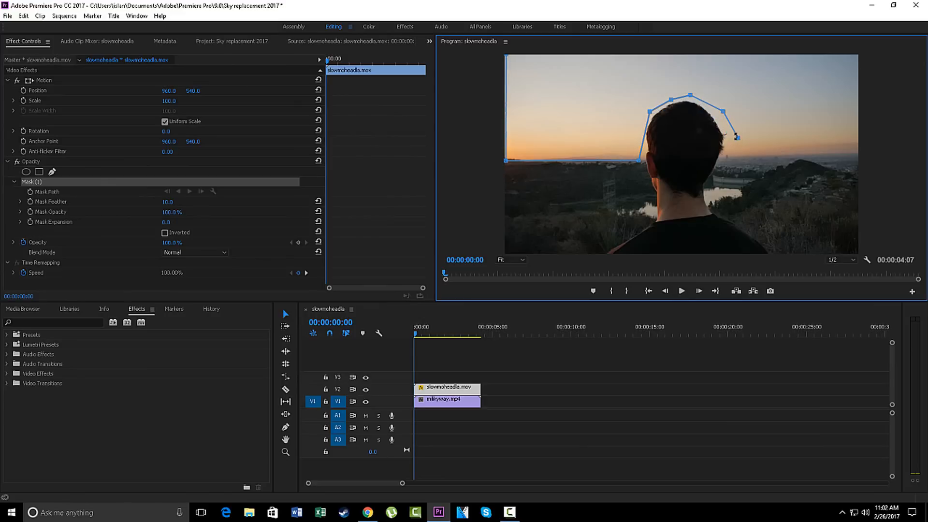
drag(737, 137, 776, 152)
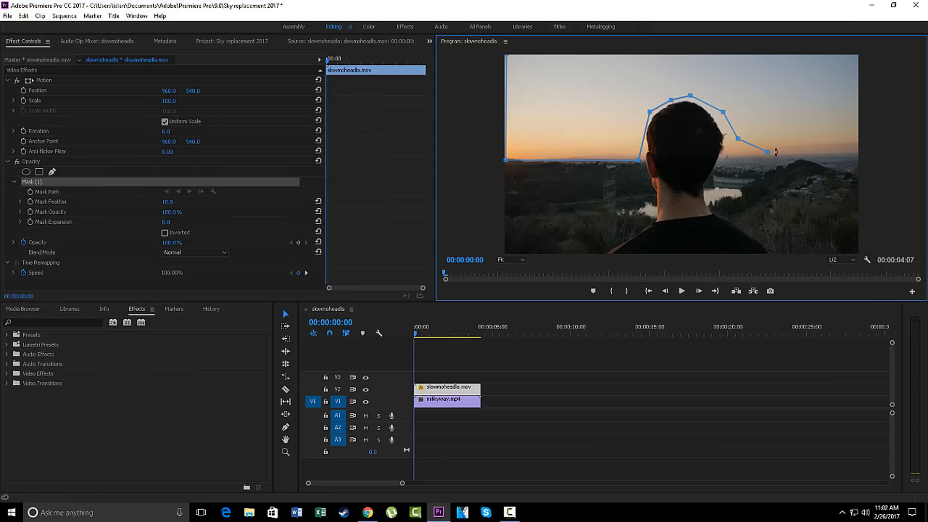
drag(775, 153, 859, 147)
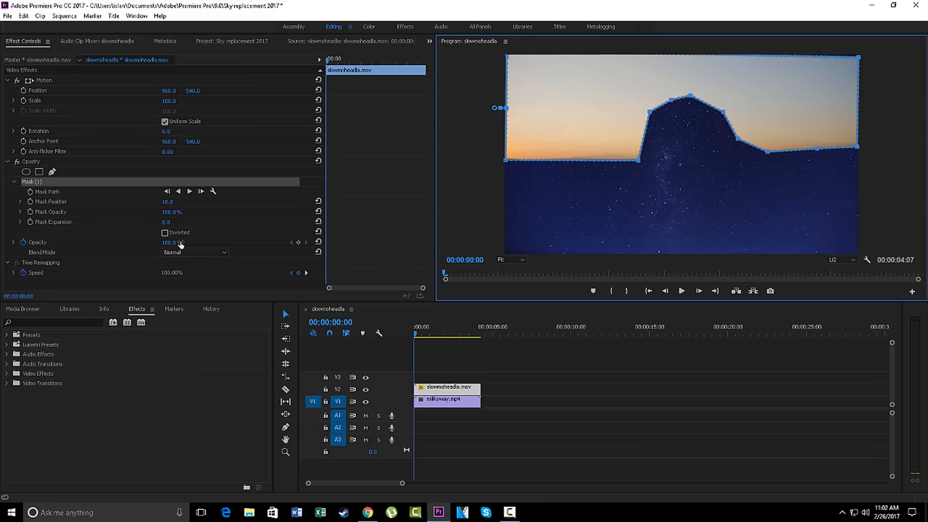
click(165, 232)
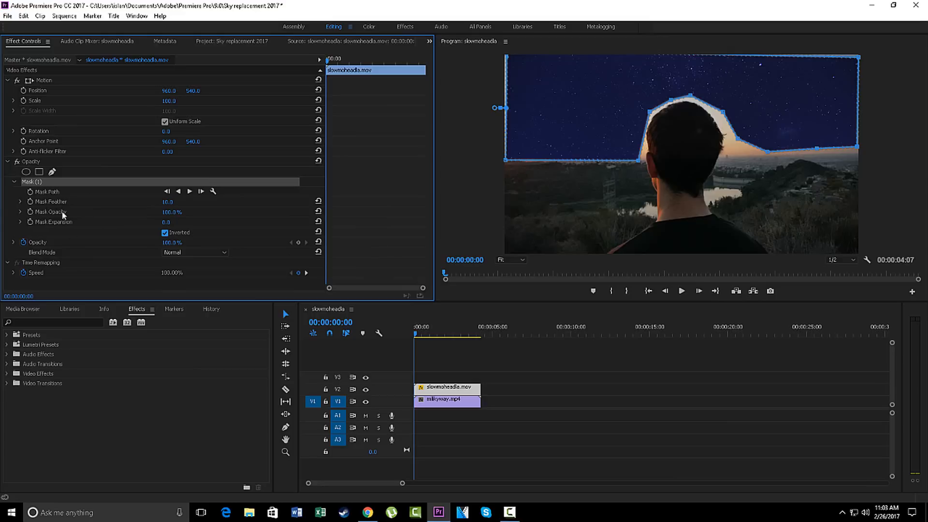
click(29, 161)
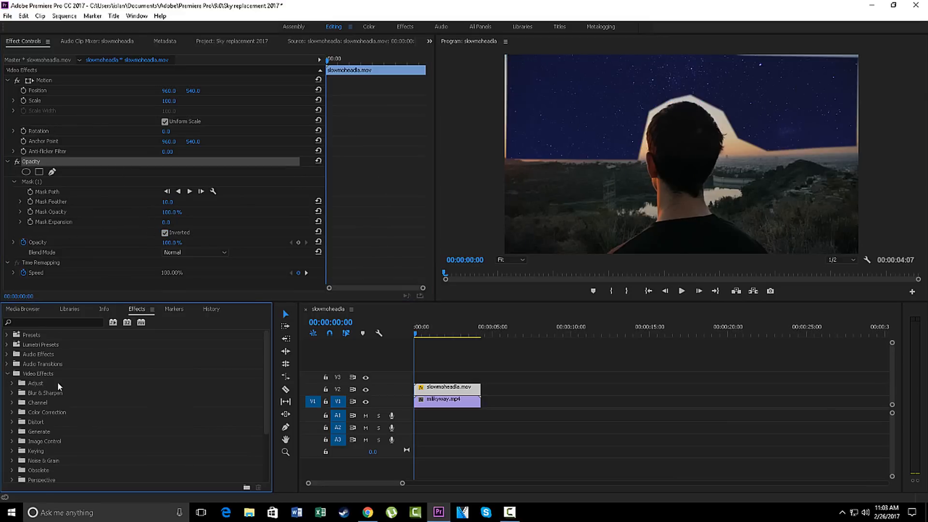
Apply Keying > Color Key to the sunset clip with colour tolerance raised from 115 to 156
scroll(down, 3)
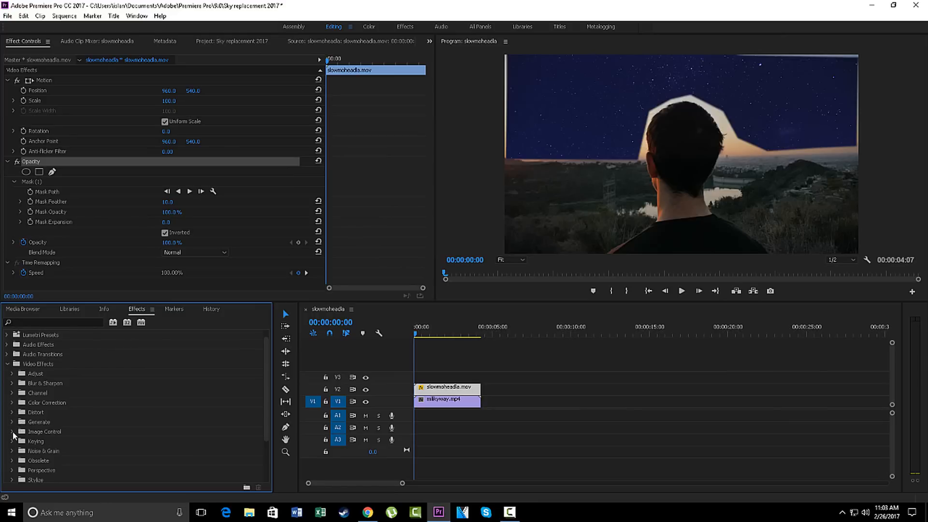
click(13, 441)
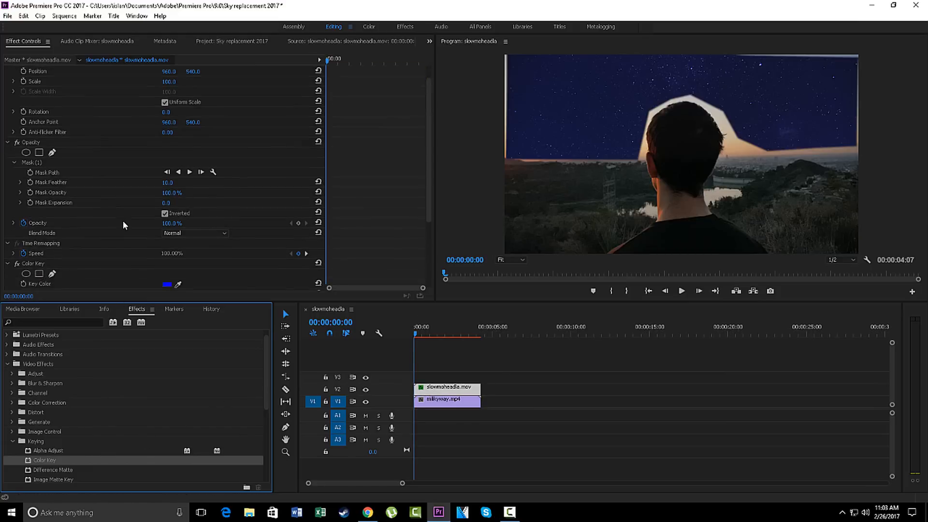
scroll(down, 3)
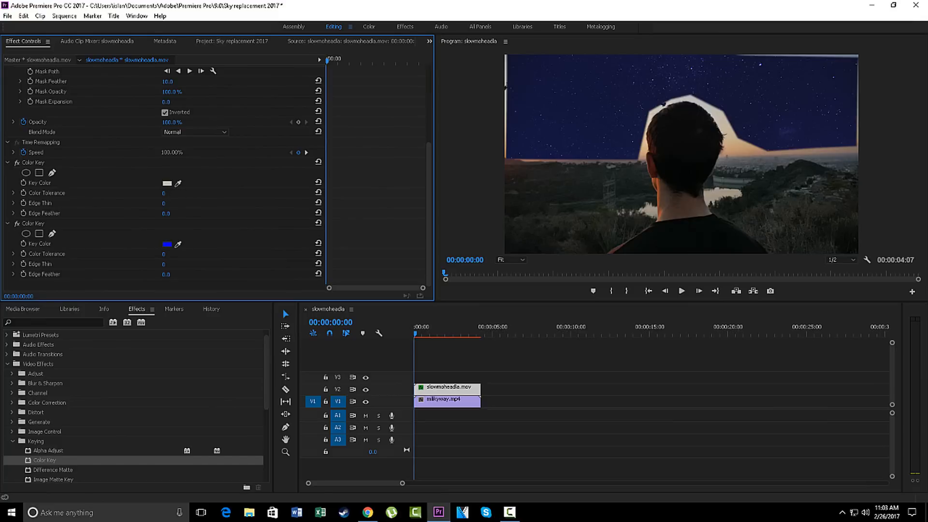
click(46, 193)
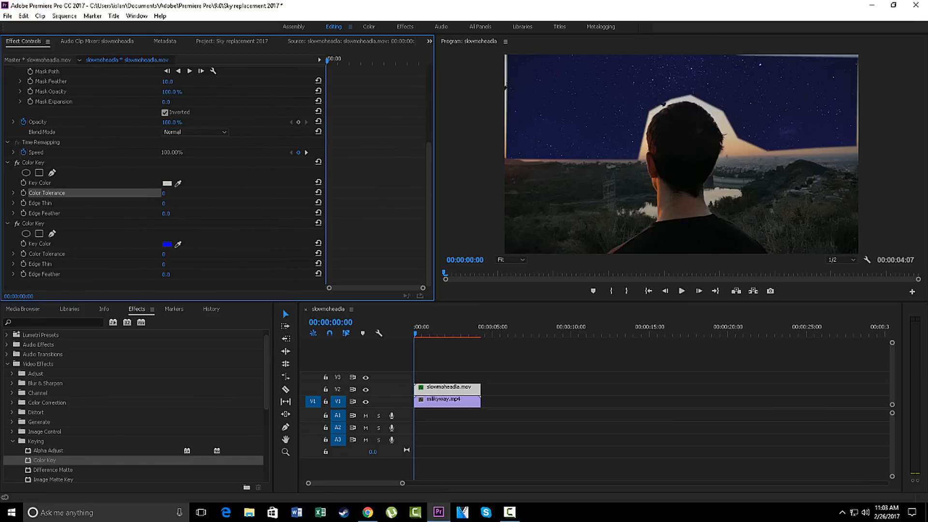
text(115)
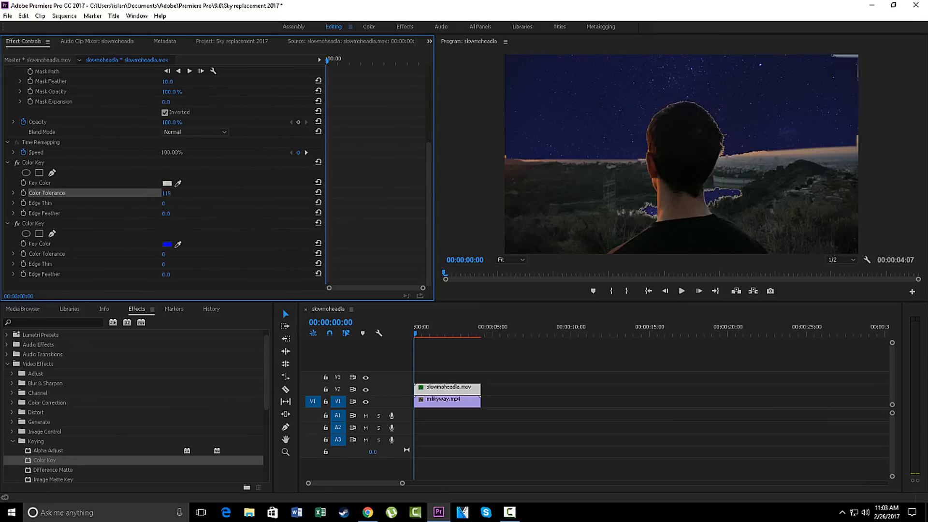
drag(168, 193, 174, 193)
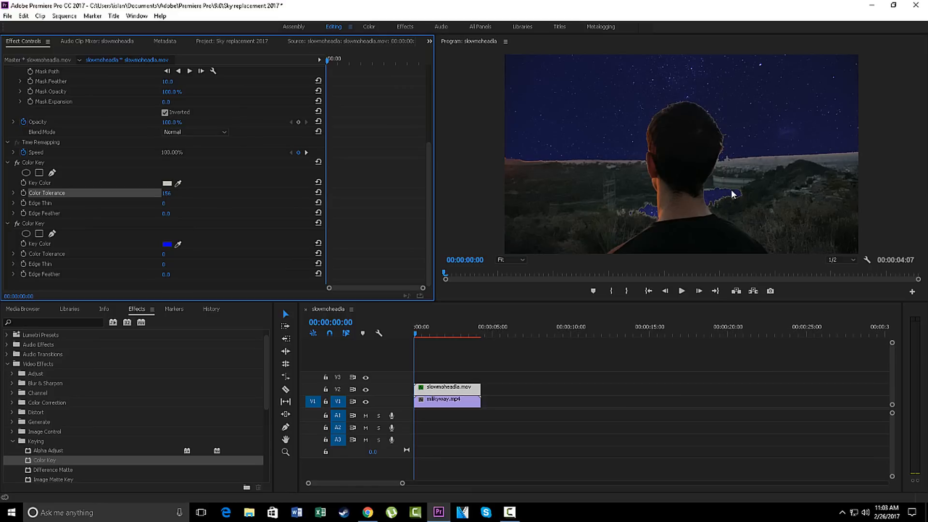
mouse_move(240, 205)
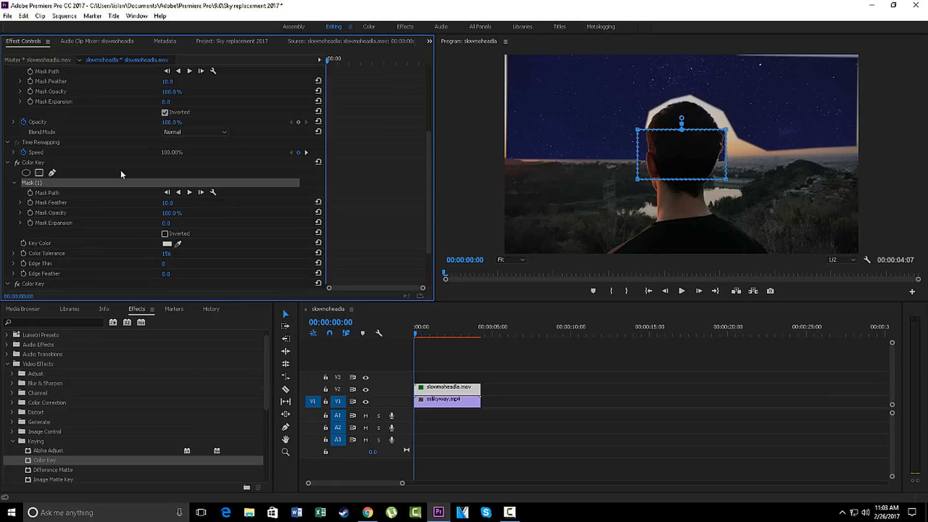
Stretch the Color Key's rectangle mask around the man's head and set edge feather 5.0
drag(637, 130, 500, 56)
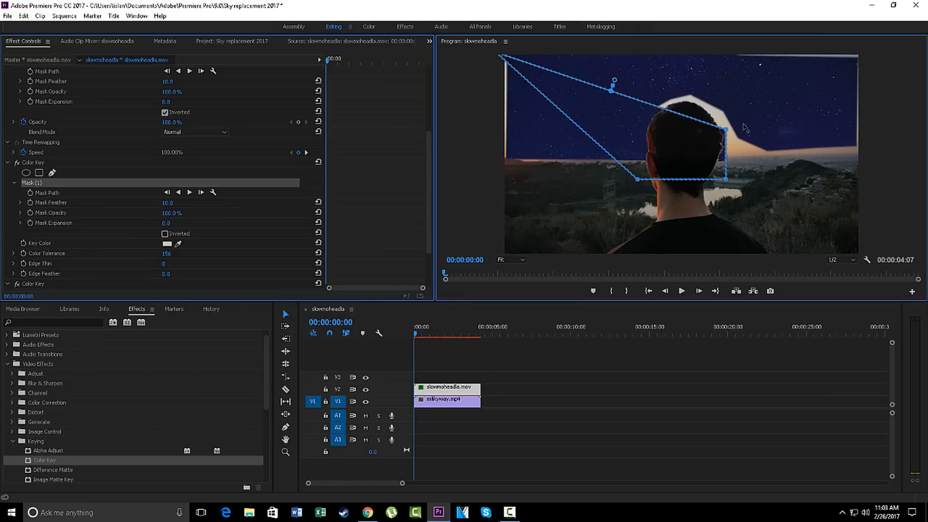
drag(725, 131, 863, 56)
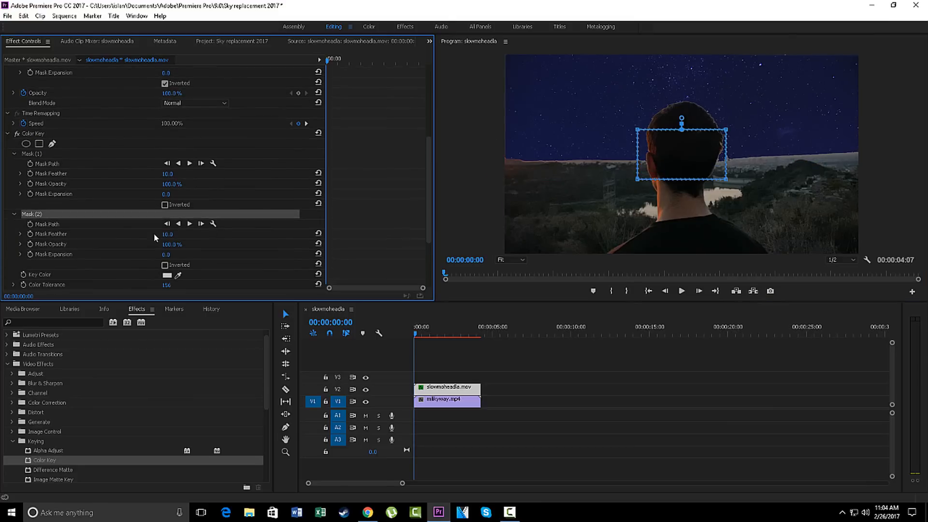
scroll(down, 3)
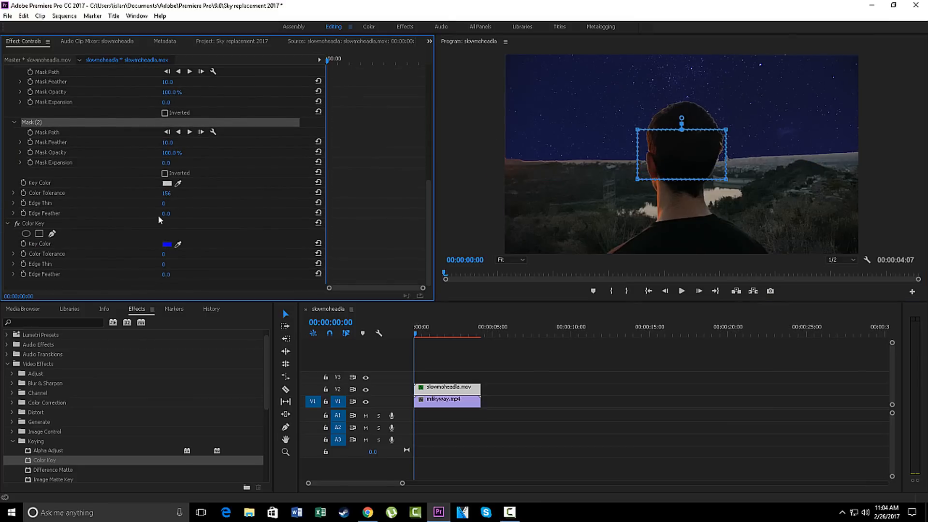
double_click(166, 214)
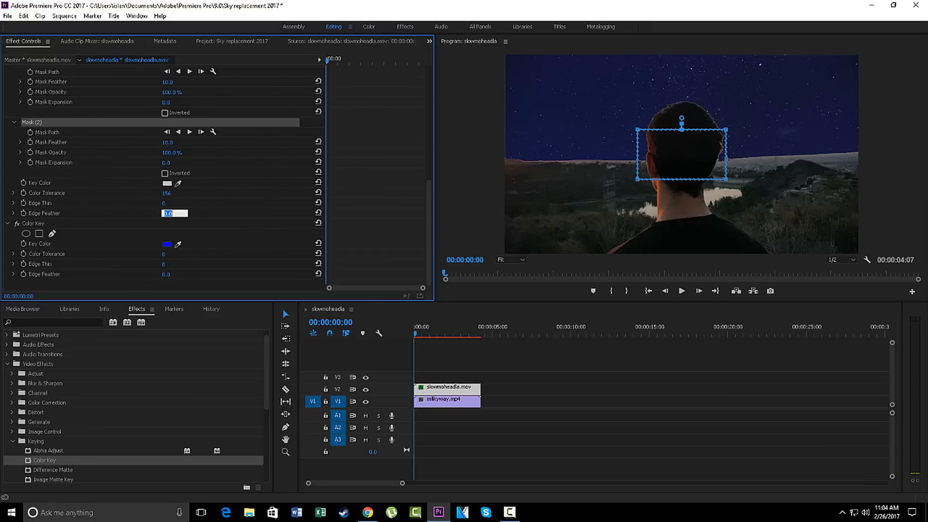
text(5.0)
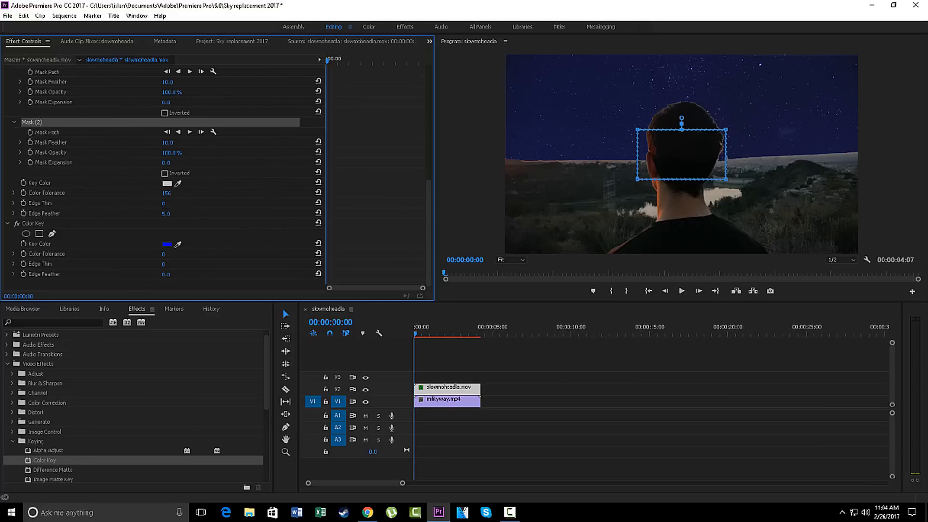
mouse_move(336, 280)
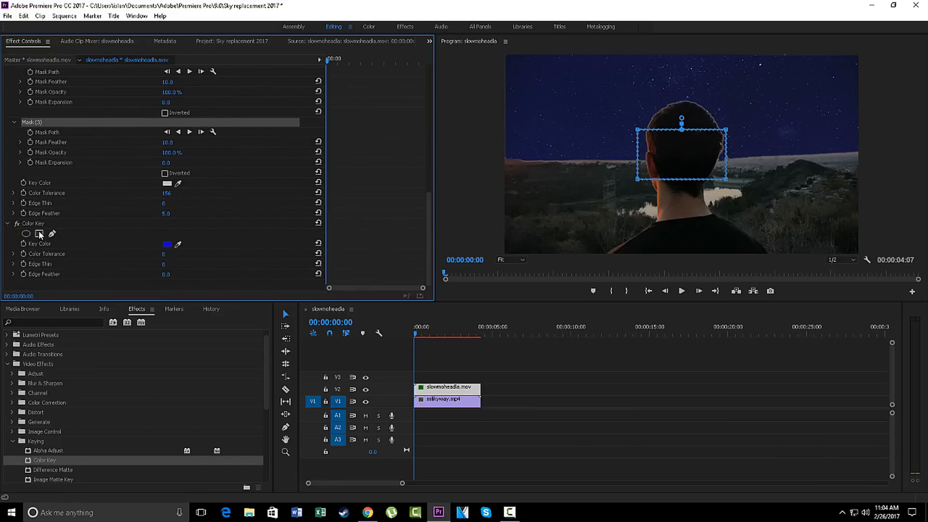
Deselect the mask and scrub the playhead through the clip to 00:00:04:02
click(39, 233)
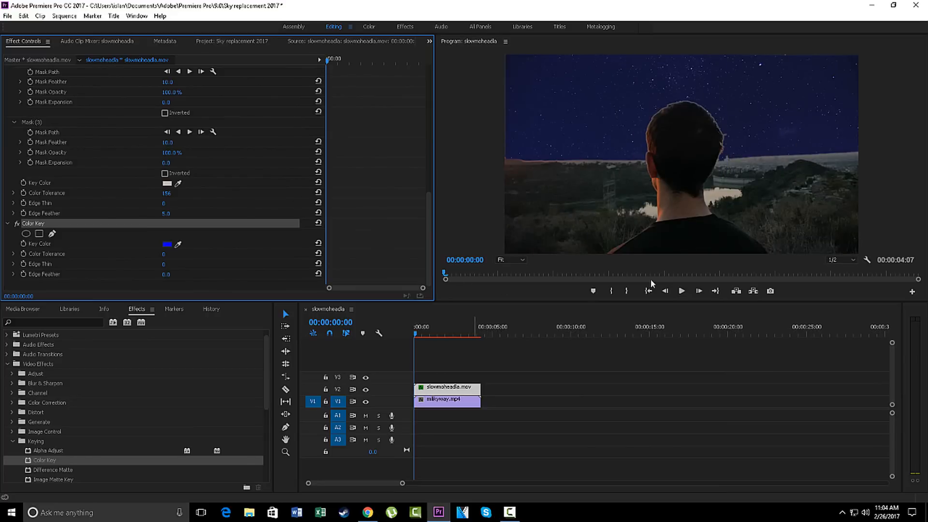
click(682, 291)
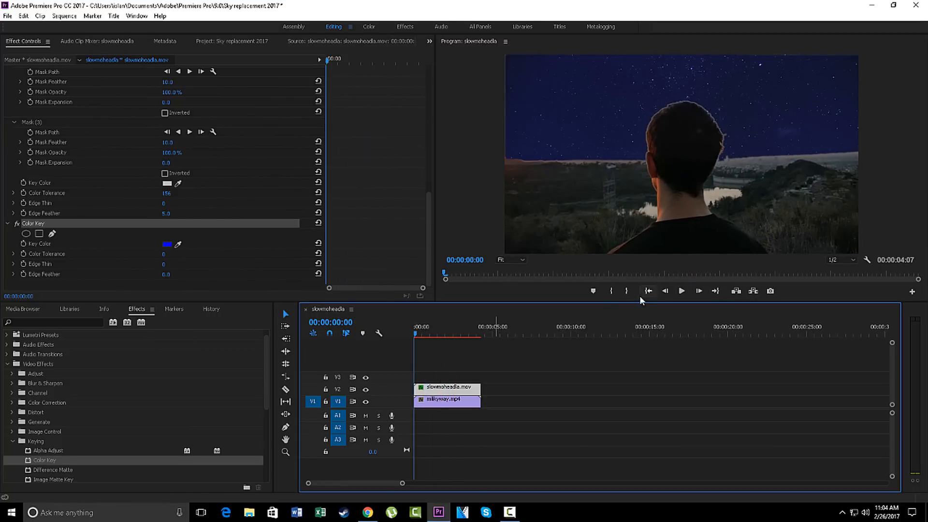
click(681, 290)
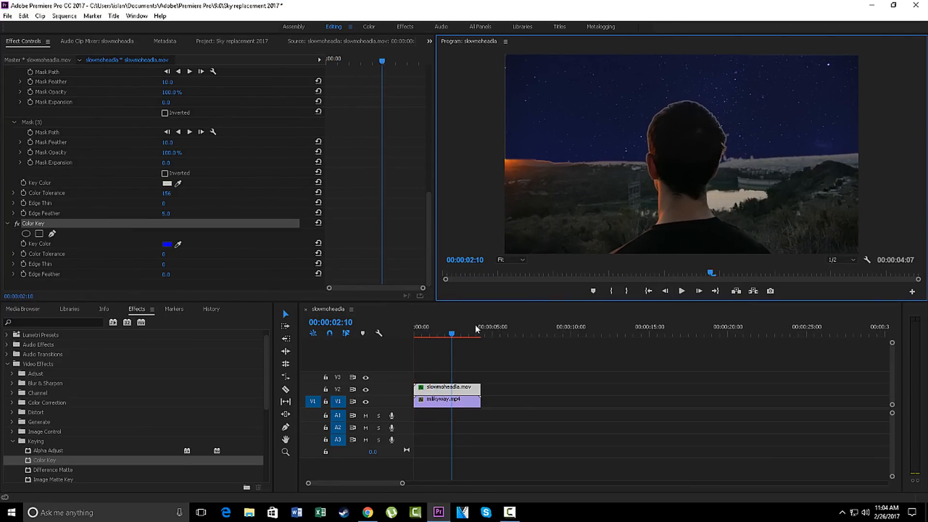
click(474, 334)
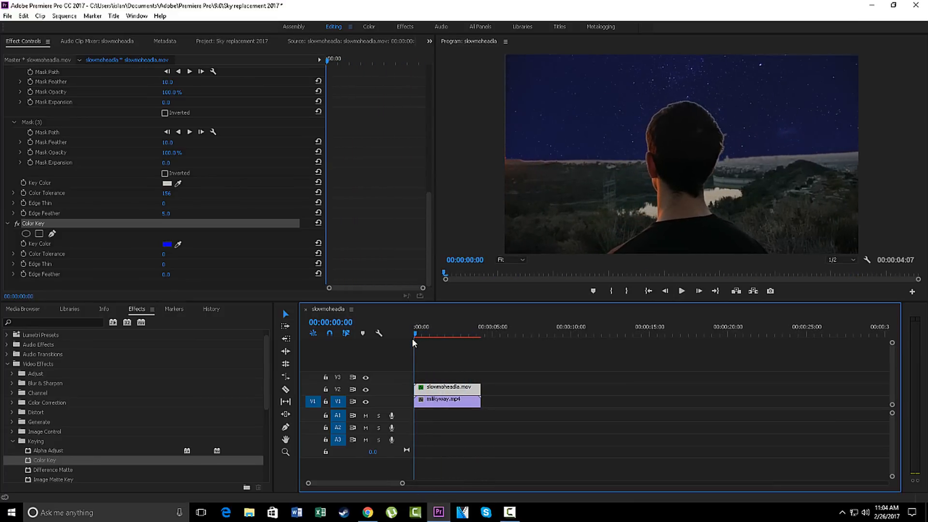
click(446, 335)
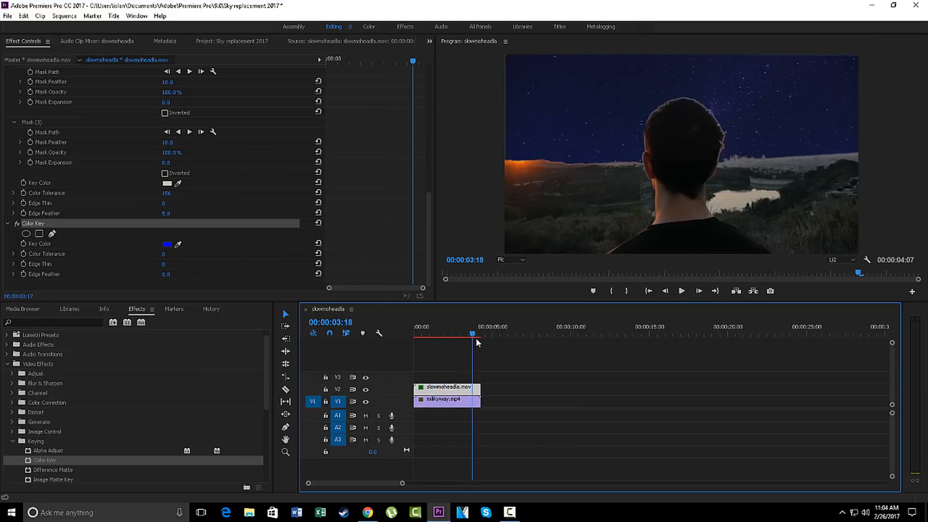
click(477, 334)
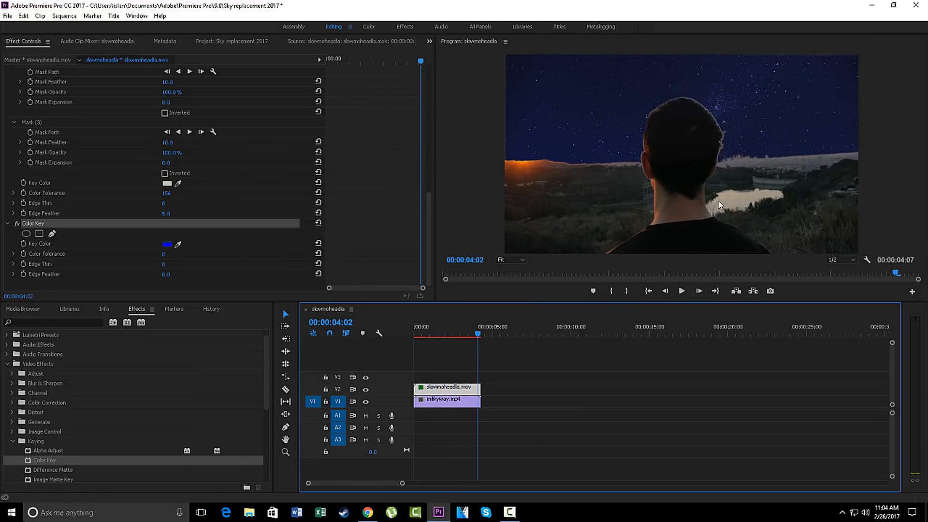
mouse_move(718, 198)
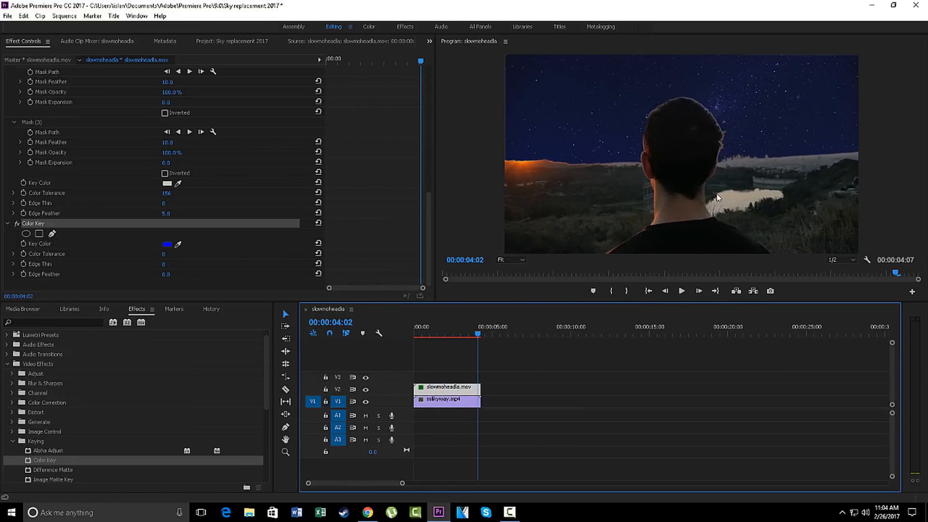